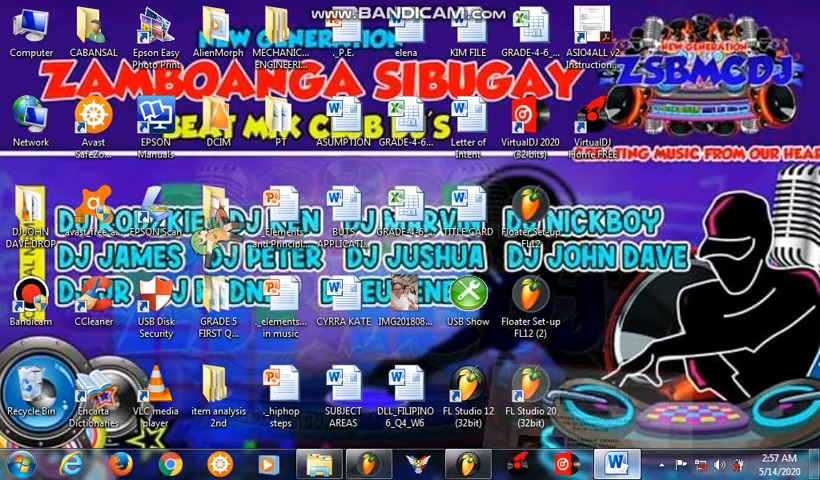
Step: Restore the Word flyer document showing the Zamboanga Sibugay Beats Mix Club title page
click(608, 463)
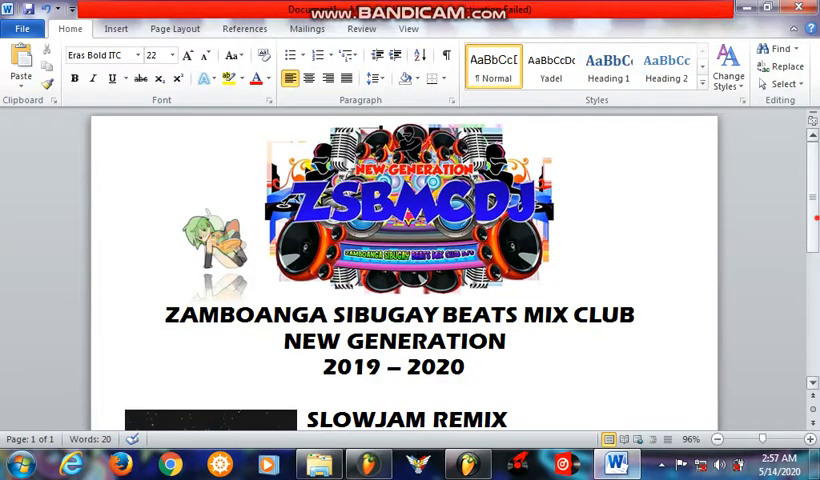
scroll(down, 3)
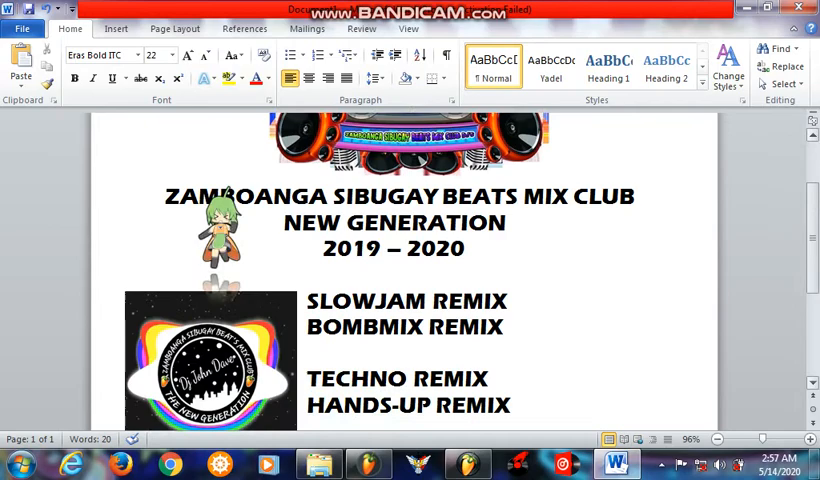
scroll(down, 3)
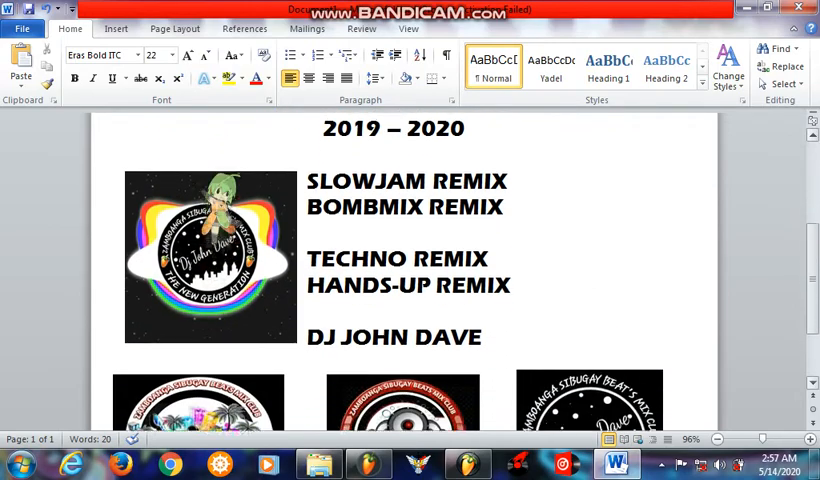
scroll(down, 3)
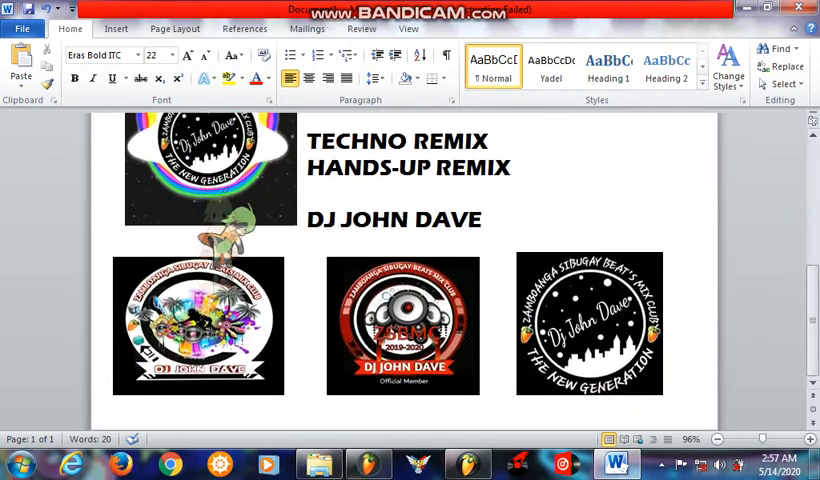
text(BOMBMIX REMIX)
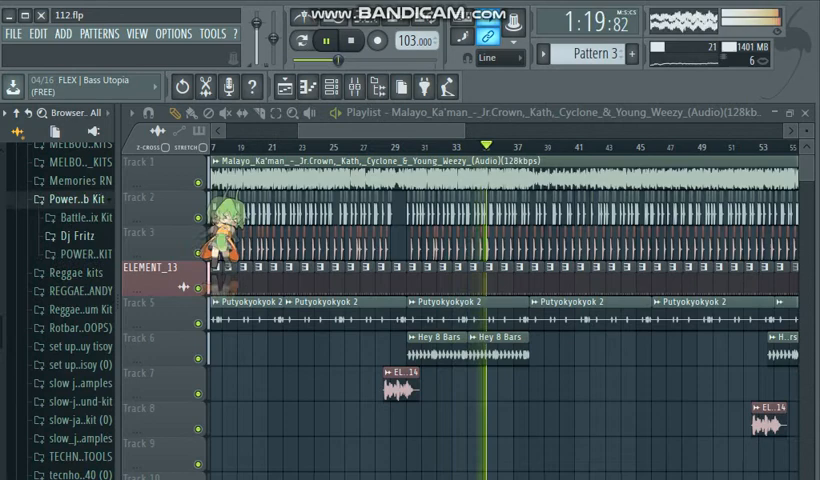
Step: Scroll down through the 112.flp playlist arrangement during remix playback
scroll(down, 3)
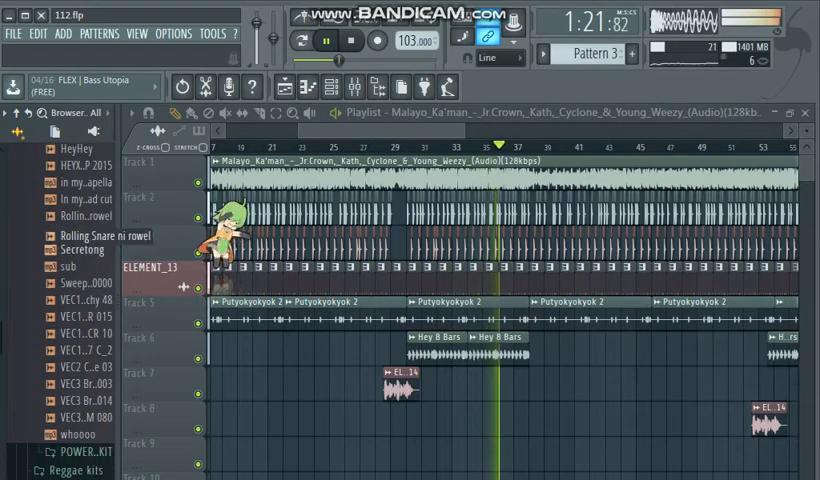
scroll(down, 3)
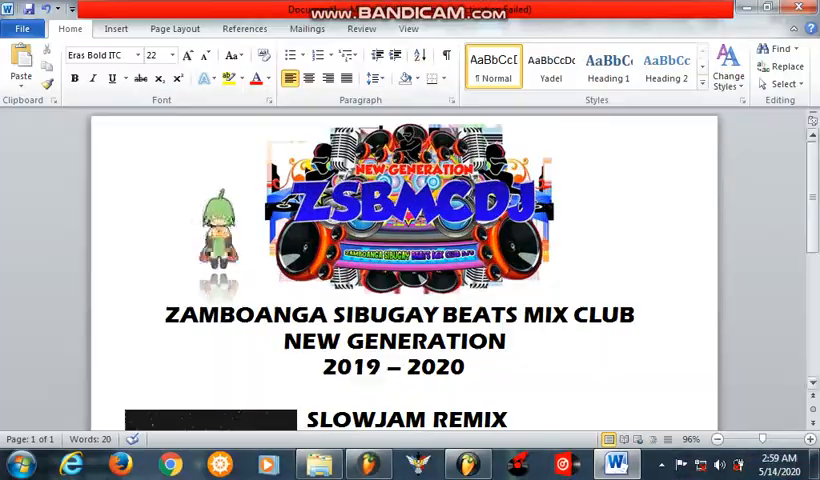
scroll(down, 3)
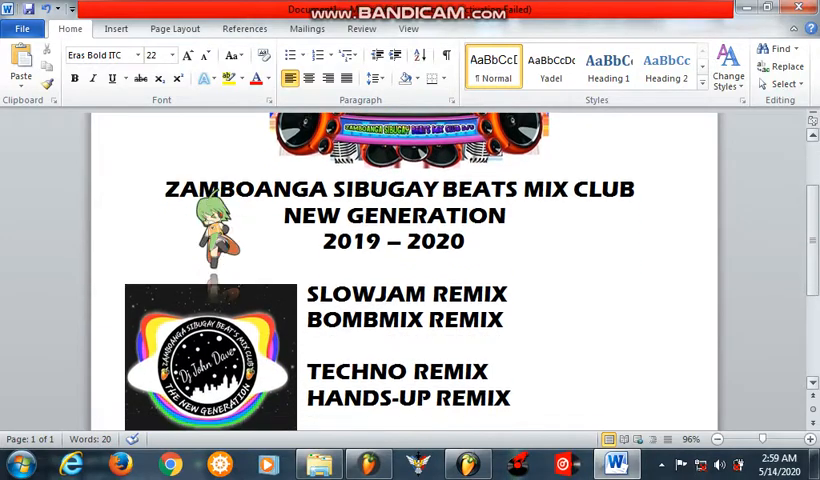
scroll(down, 3)
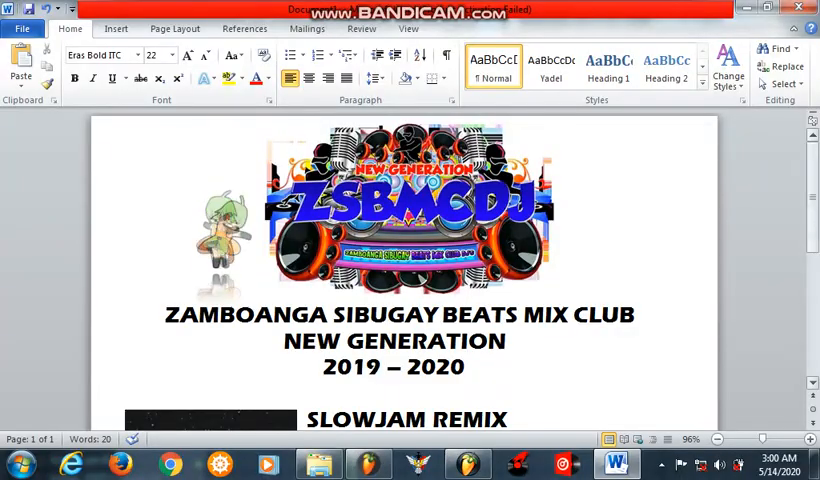
scroll(down, 3)
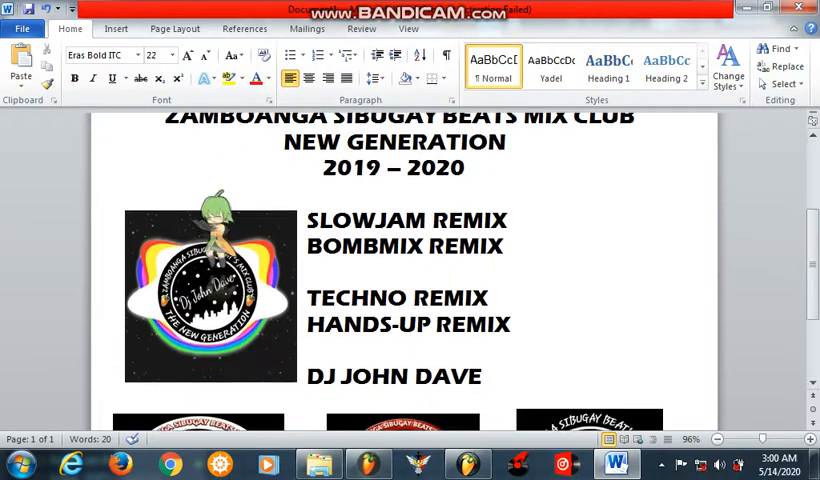
scroll(down, 3)
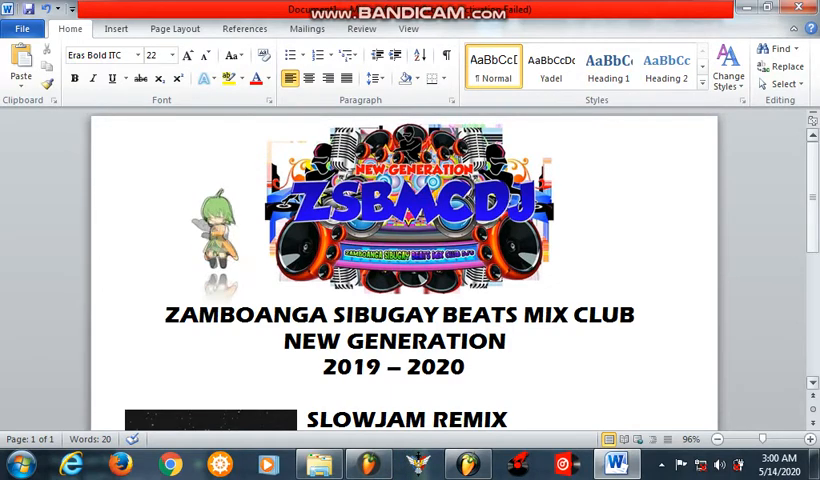
scroll(down, 3)
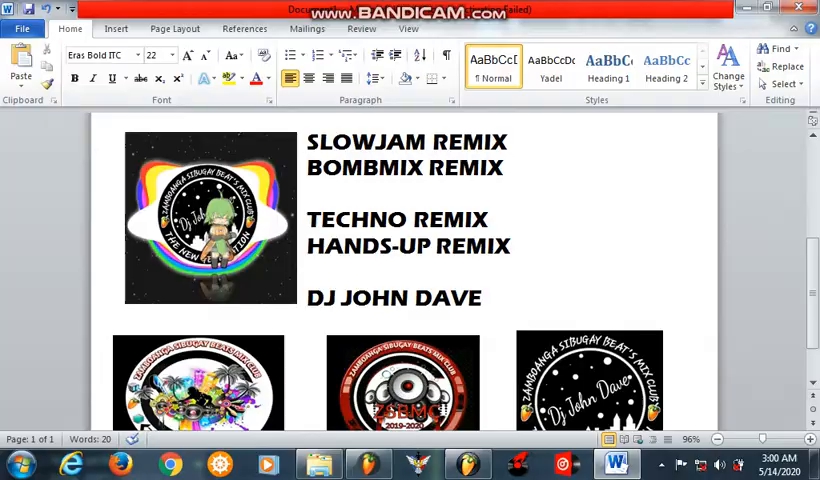